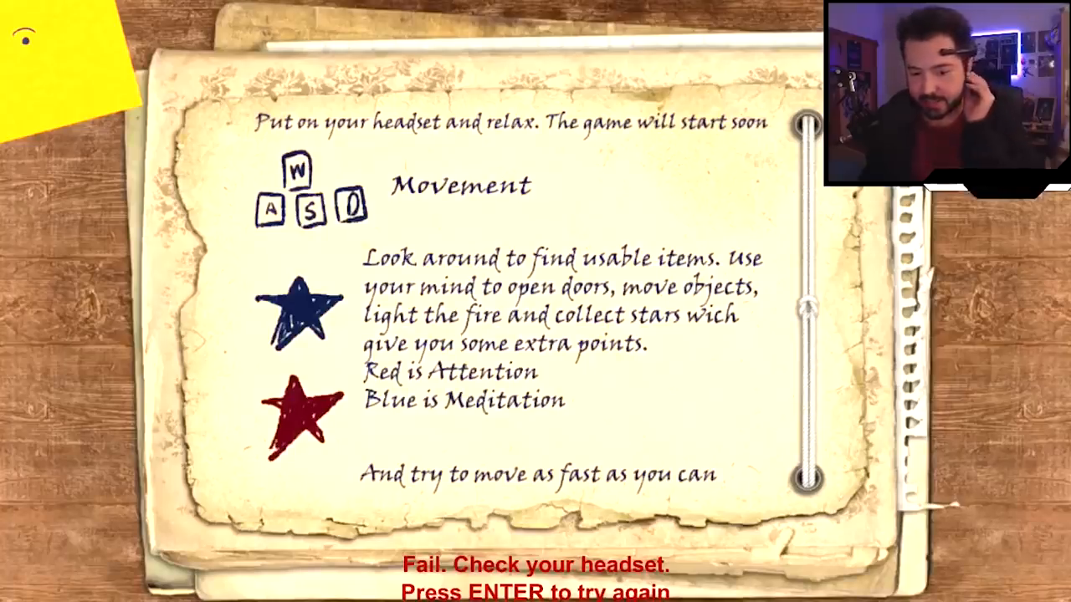
pyautogui.press('enter')
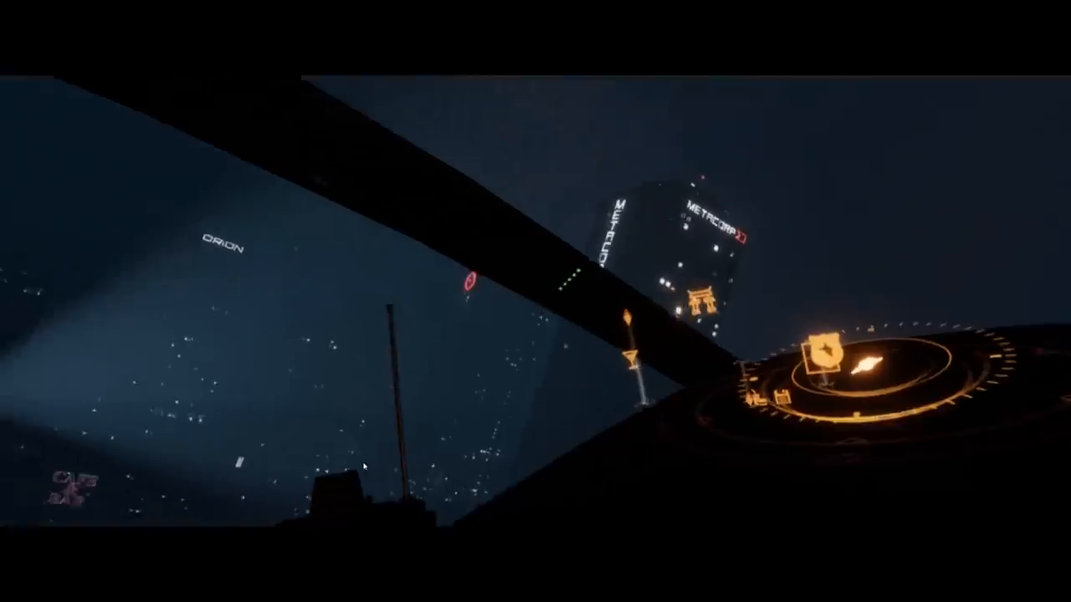